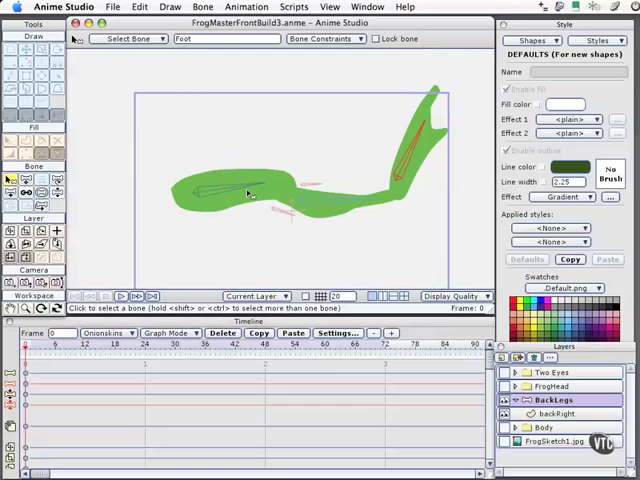
mouse_move(304, 204)
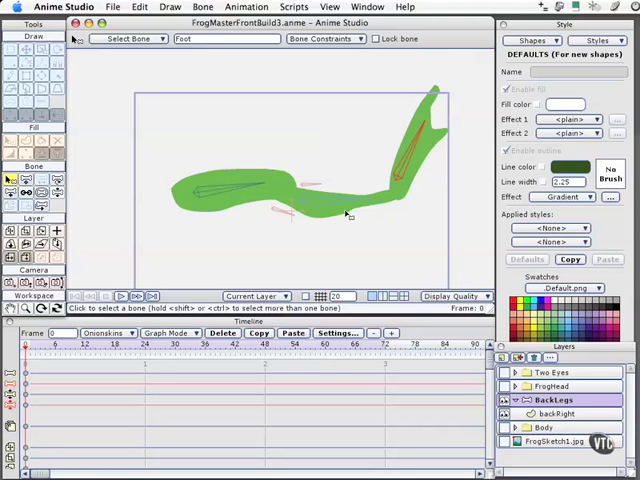
mouse_move(344, 214)
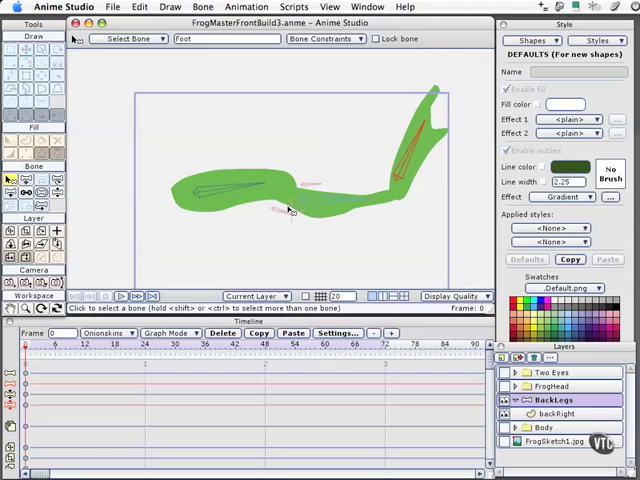
mouse_move(352, 208)
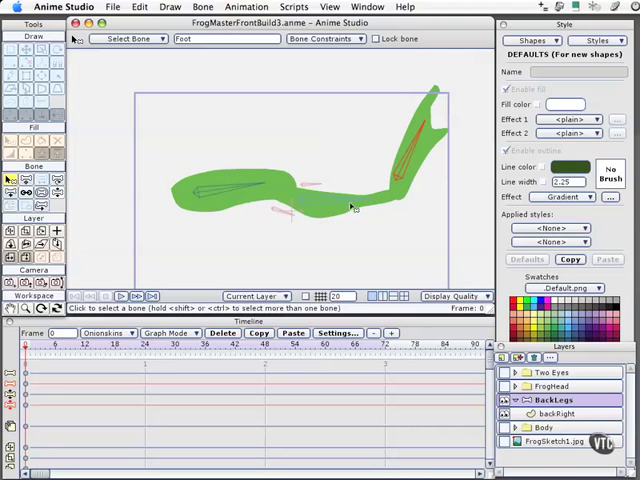
mouse_move(336, 208)
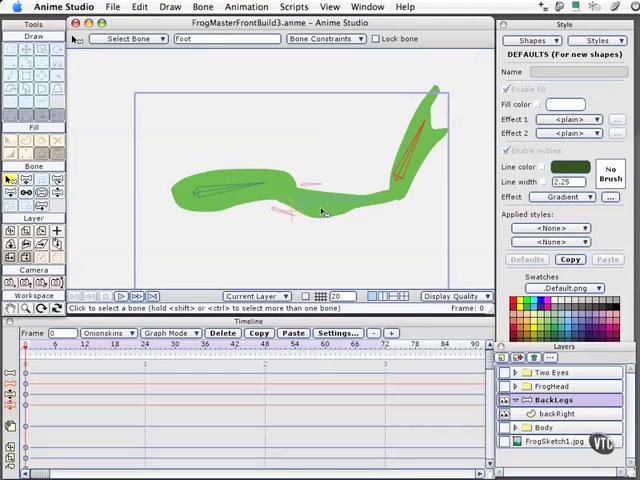
mouse_move(320, 208)
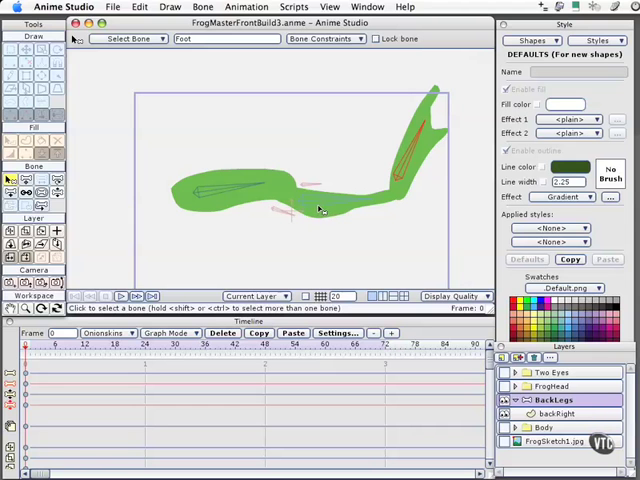
mouse_move(318, 212)
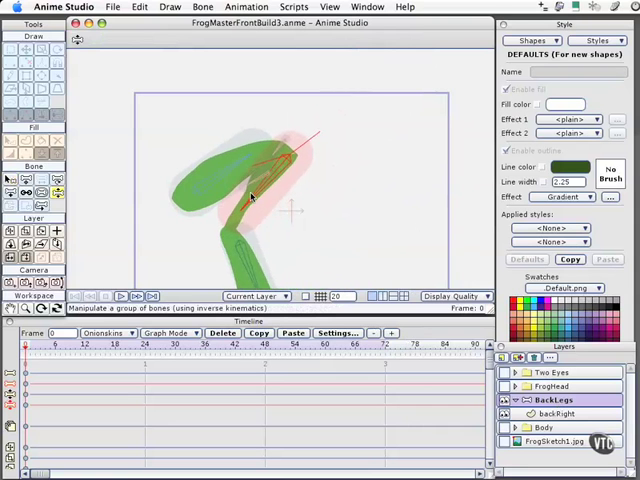
Drag the leg bones to fold the frog's back leg and swing the lower segment outward
left_click_drag(250, 196, 268, 208)
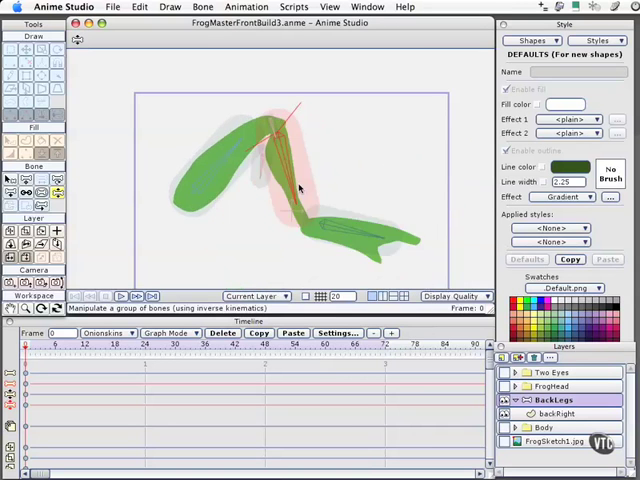
left_click_drag(298, 188, 318, 204)
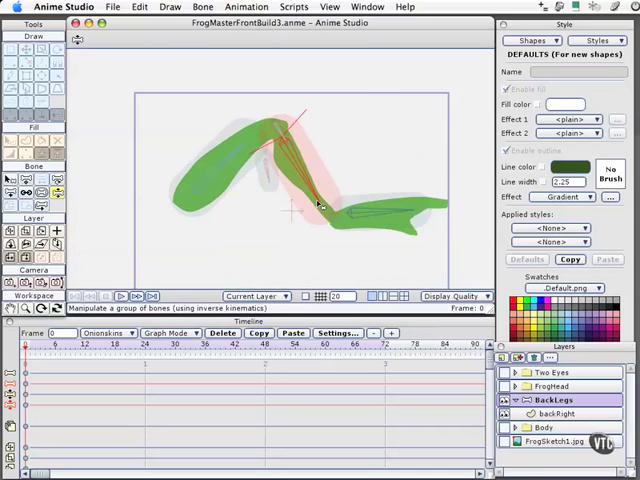
Select the Calf bone, then the helper bone to be constrained to it
left_click(8, 180)
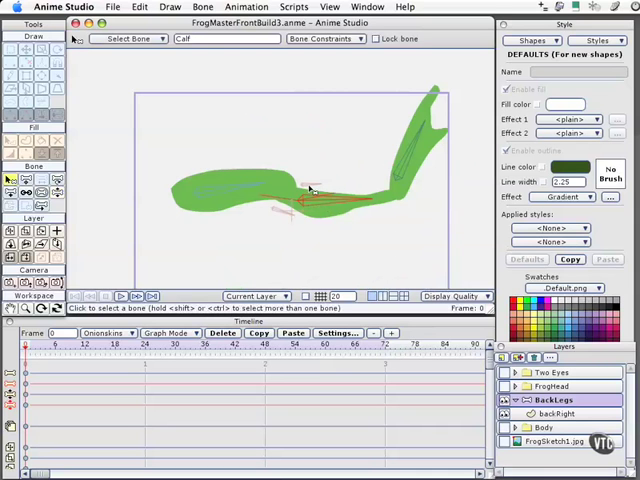
left_click(304, 188)
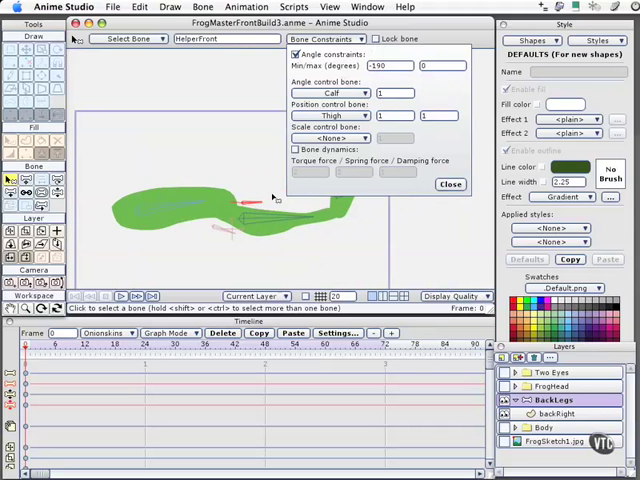
mouse_move(270, 228)
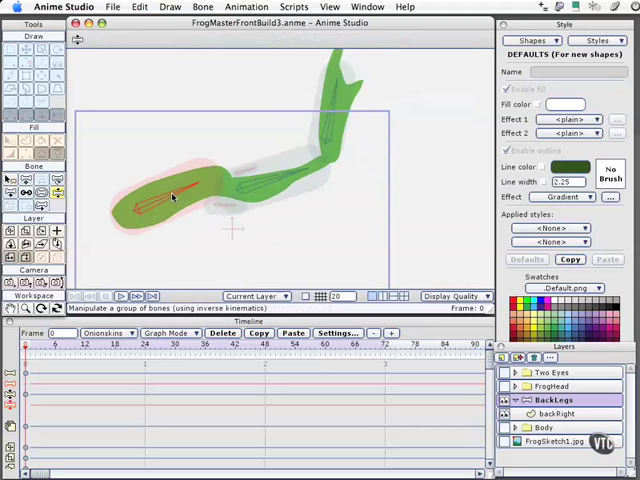
Drag the leg into a bend to check the constrained helper bone follows Calf and Thigh
left_click_drag(176, 196, 270, 230)
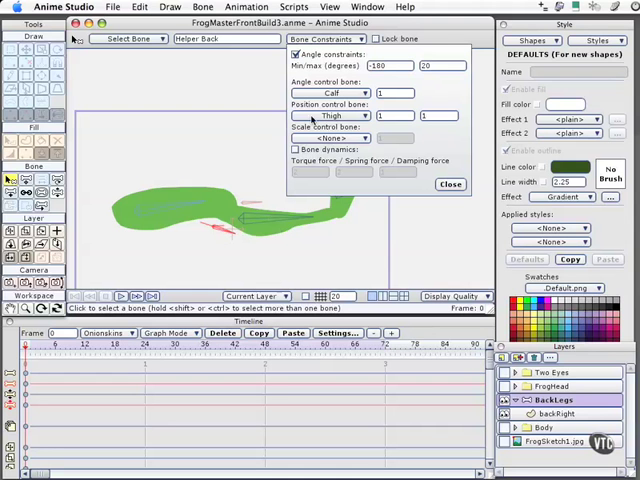
mouse_move(228, 226)
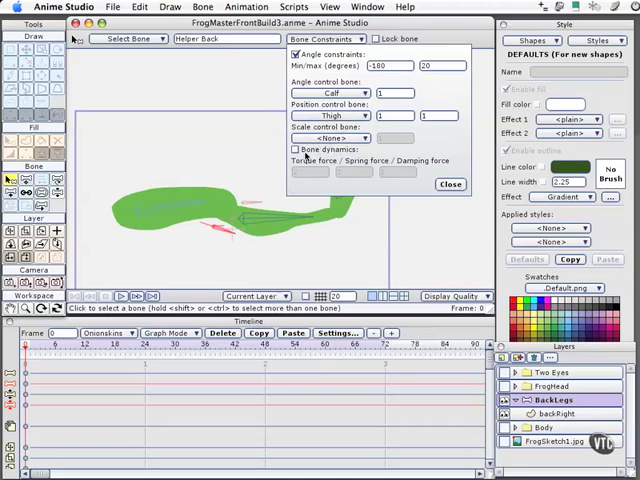
mouse_move(240, 240)
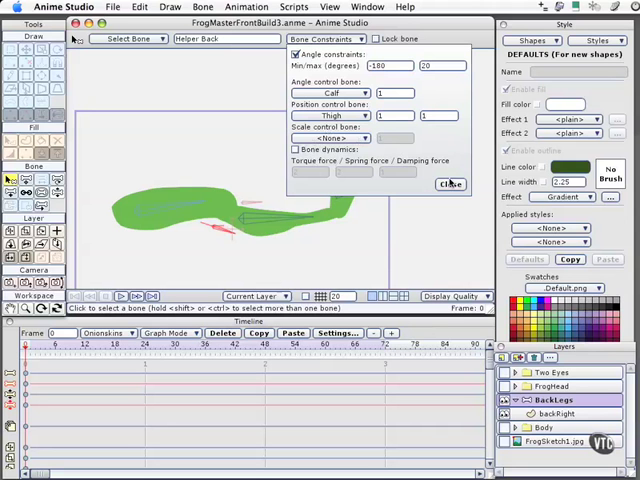
left_click(448, 184)
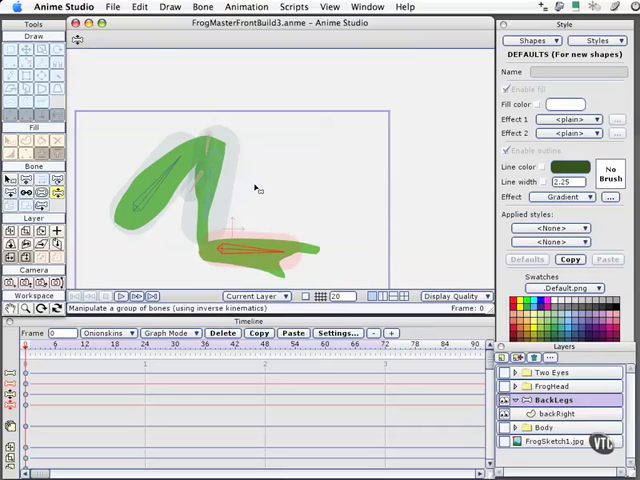
mouse_move(240, 198)
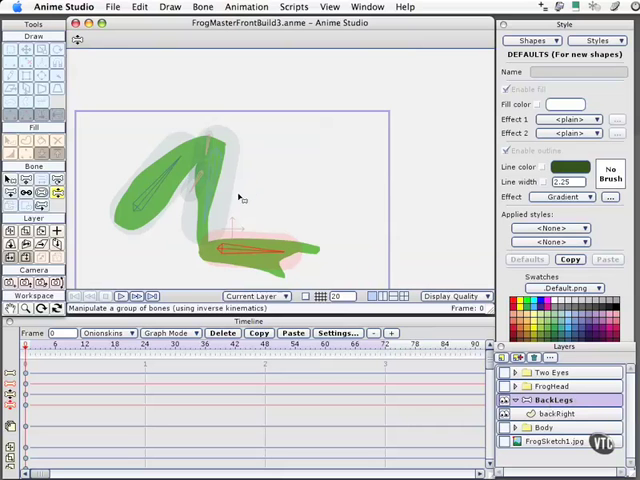
mouse_move(240, 196)
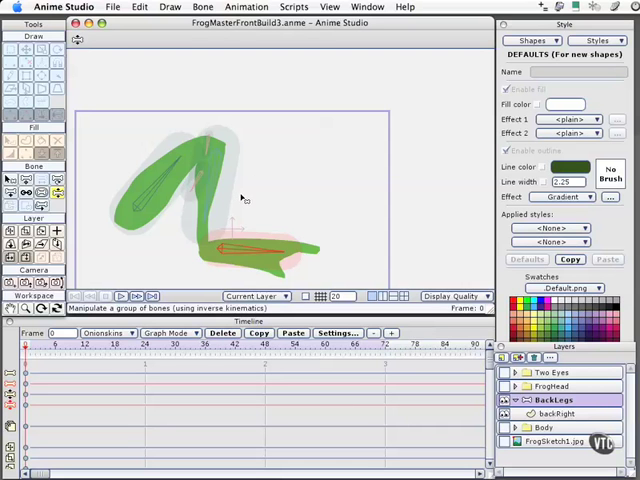
mouse_move(288, 158)
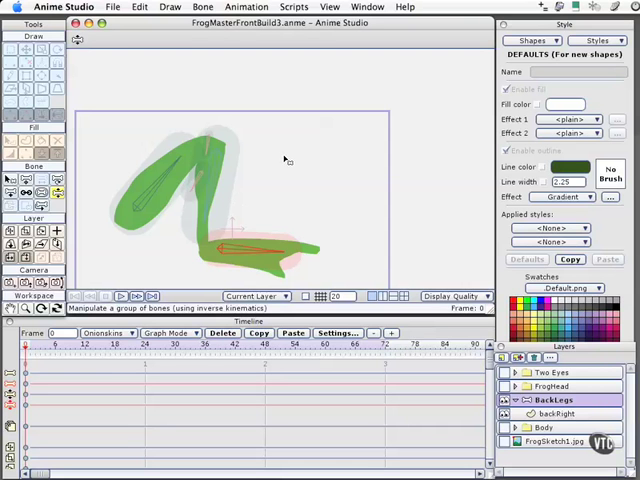
mouse_move(332, 176)
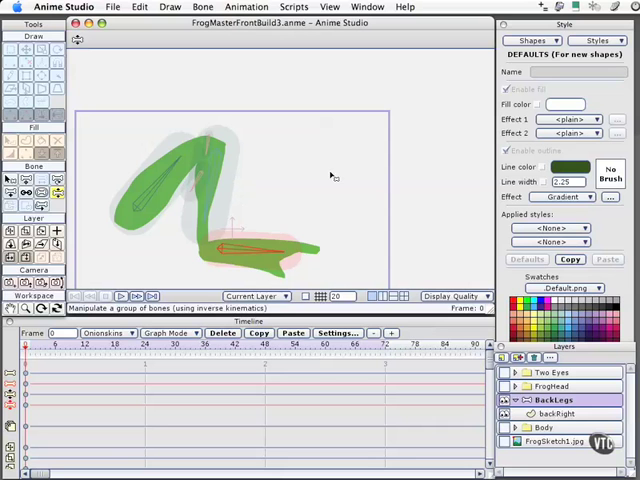
mouse_move(324, 172)
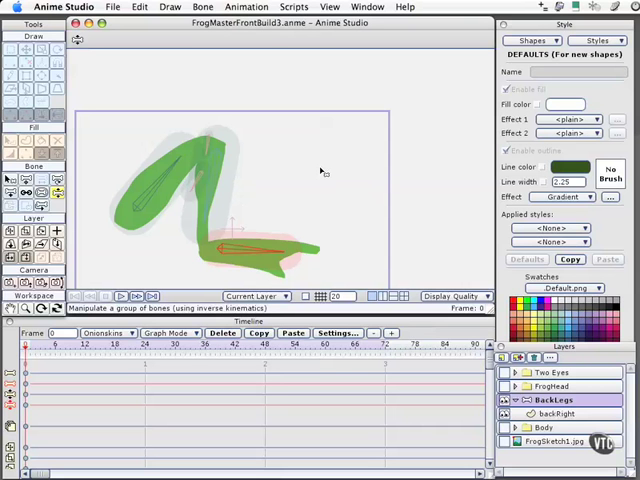